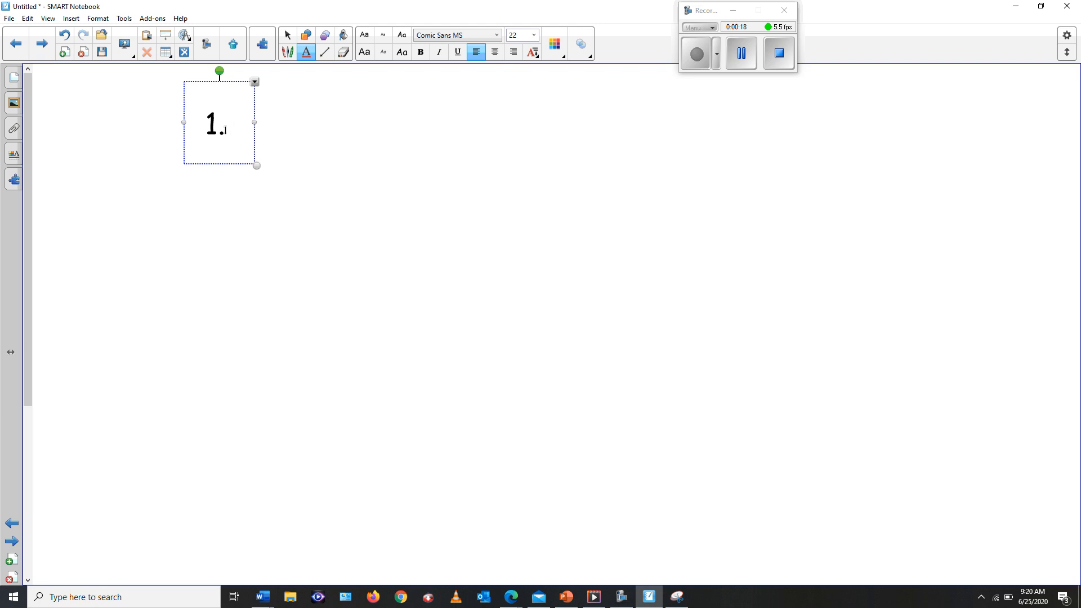
- Type the first spelling words: wide, mention, 3. capture, and slide
type("wi")
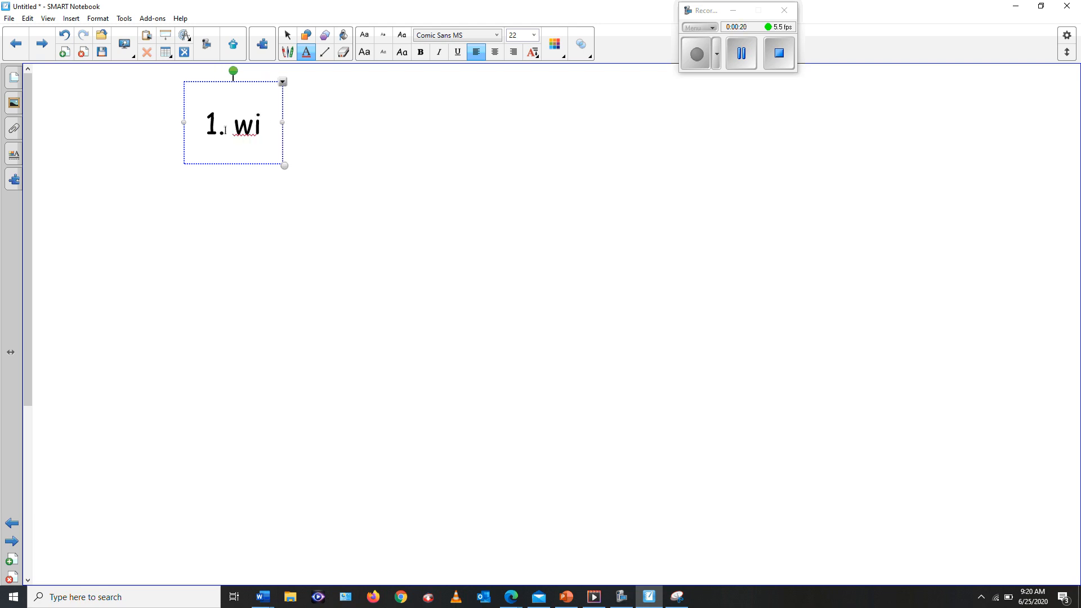
type("de")
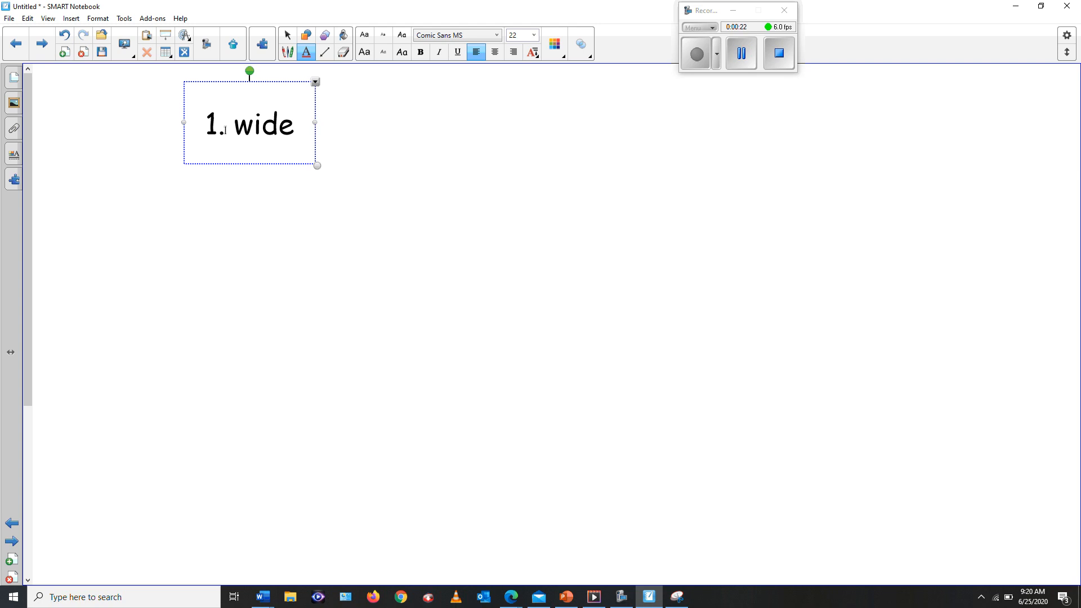
left_click_drag(317, 165, 316, 228)
type("2.")
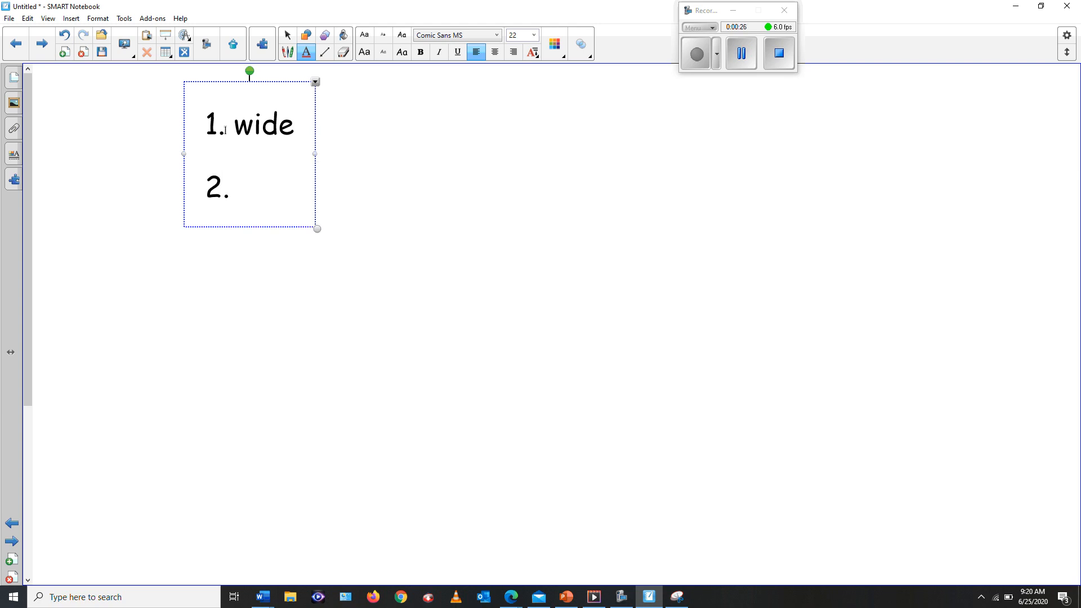
type("men")
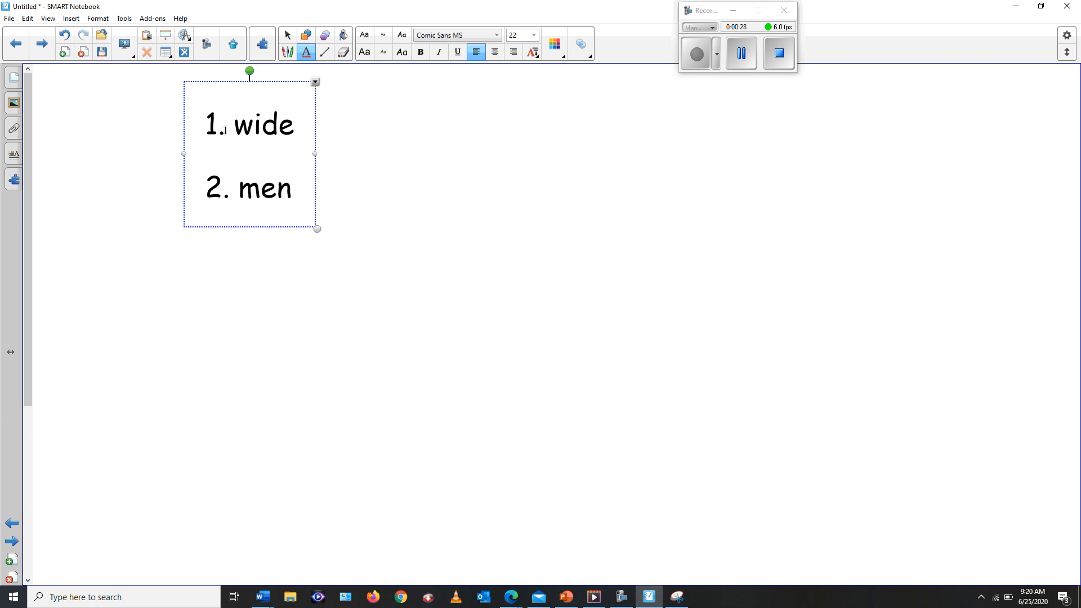
type("tion")
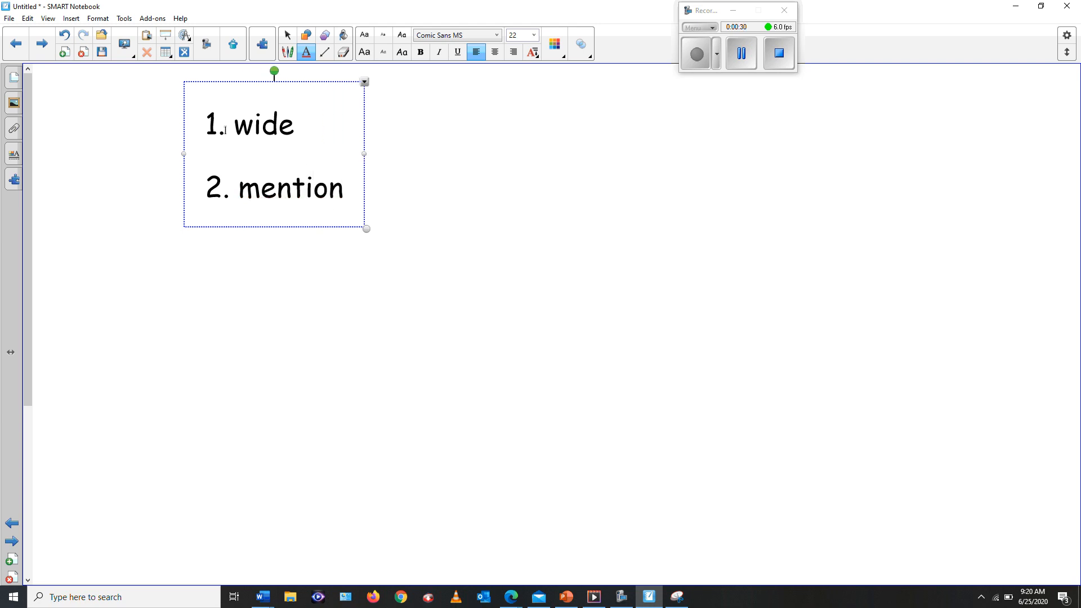
type("3")
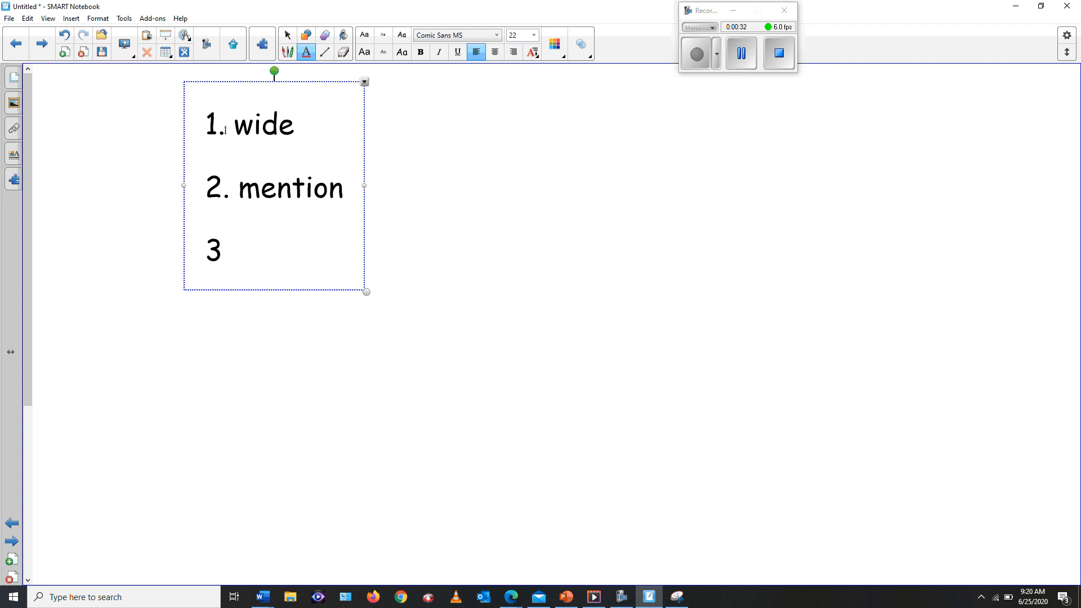
type("c")
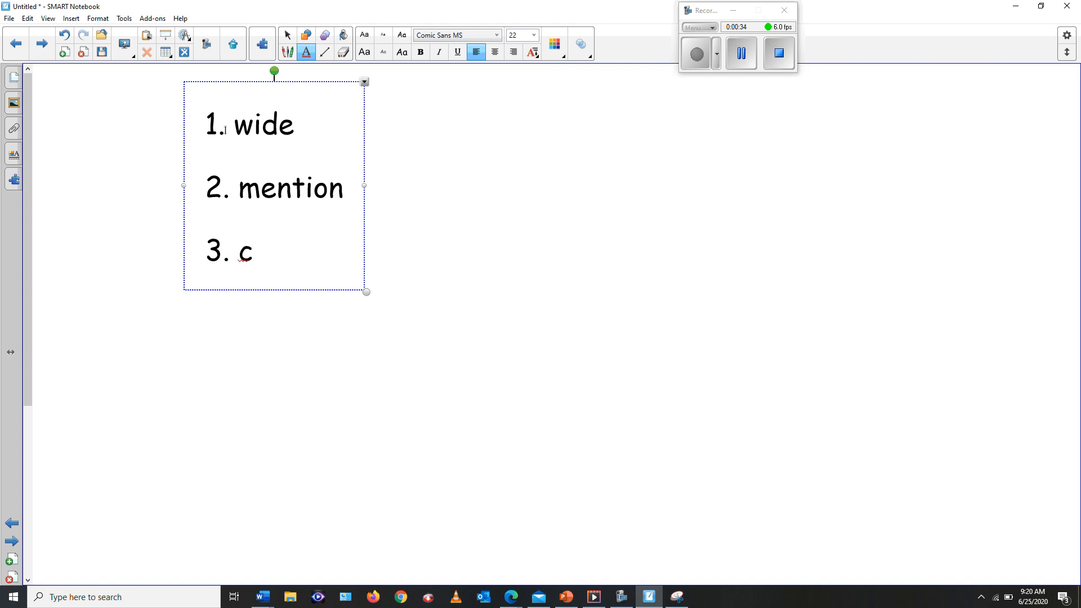
type("aptur")
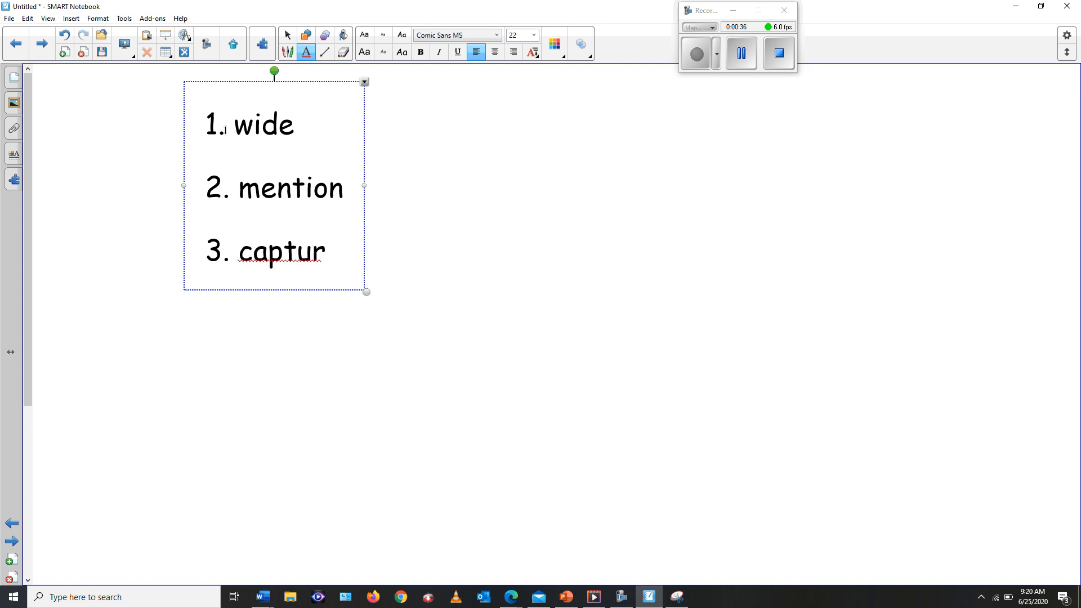
type("e")
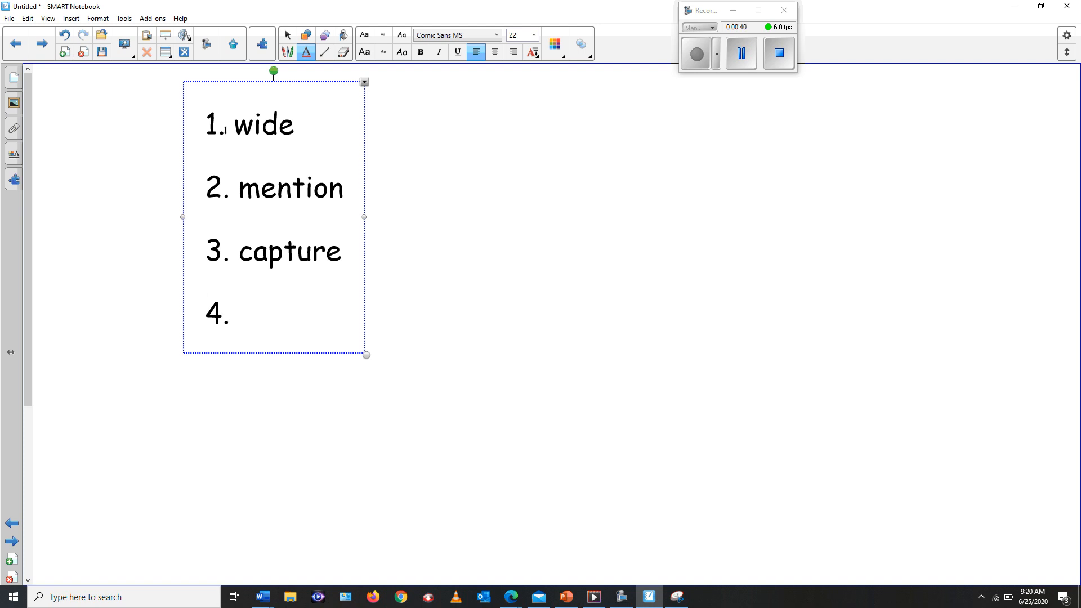
type("sli")
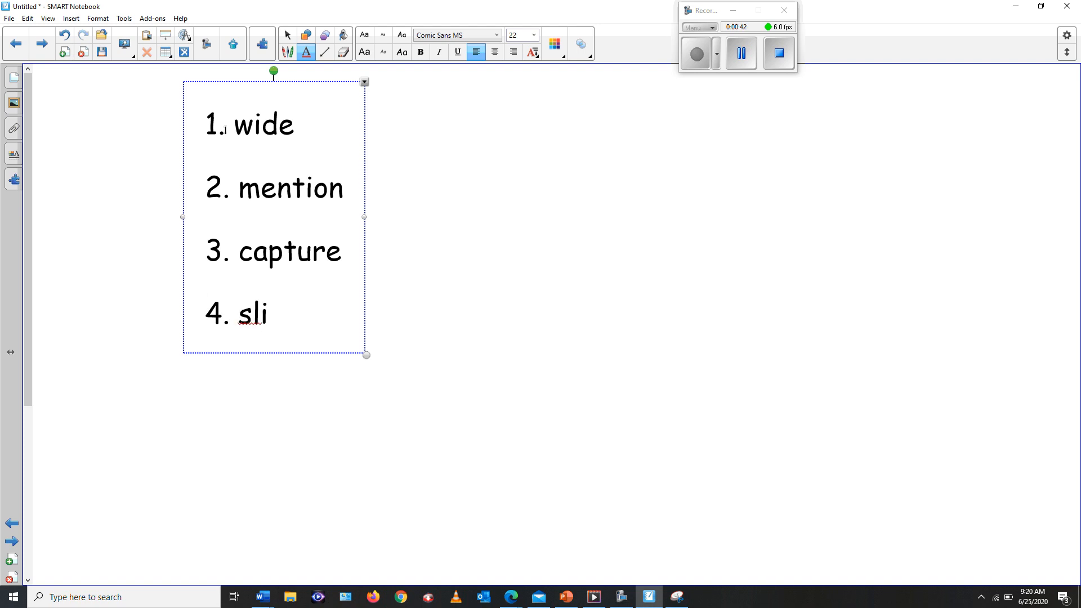
type("de")
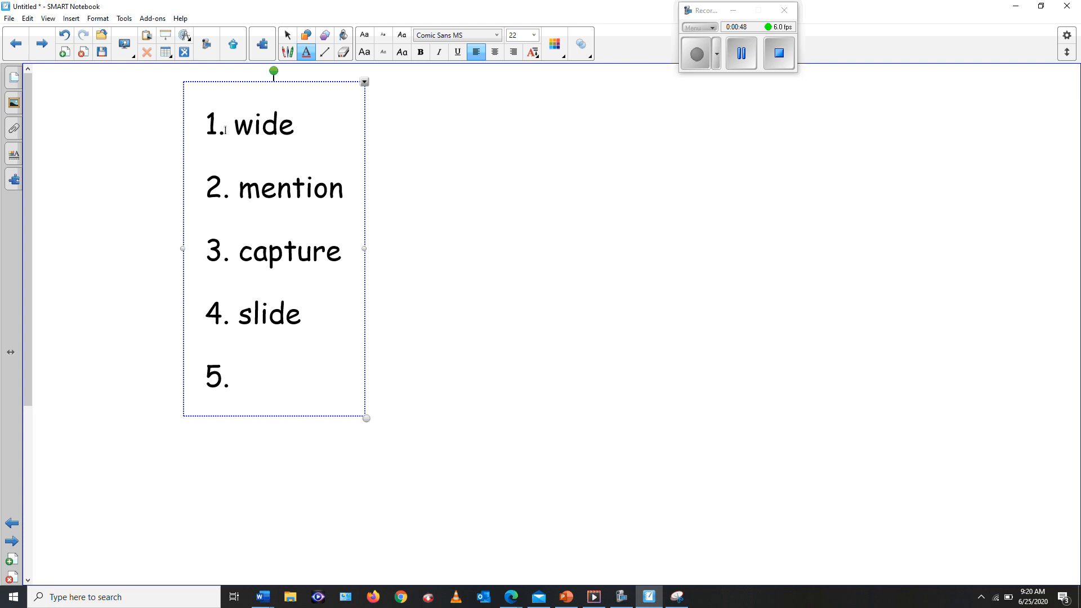
- Add printer, fight and 7. float, then start a second-column text box
type("pr")
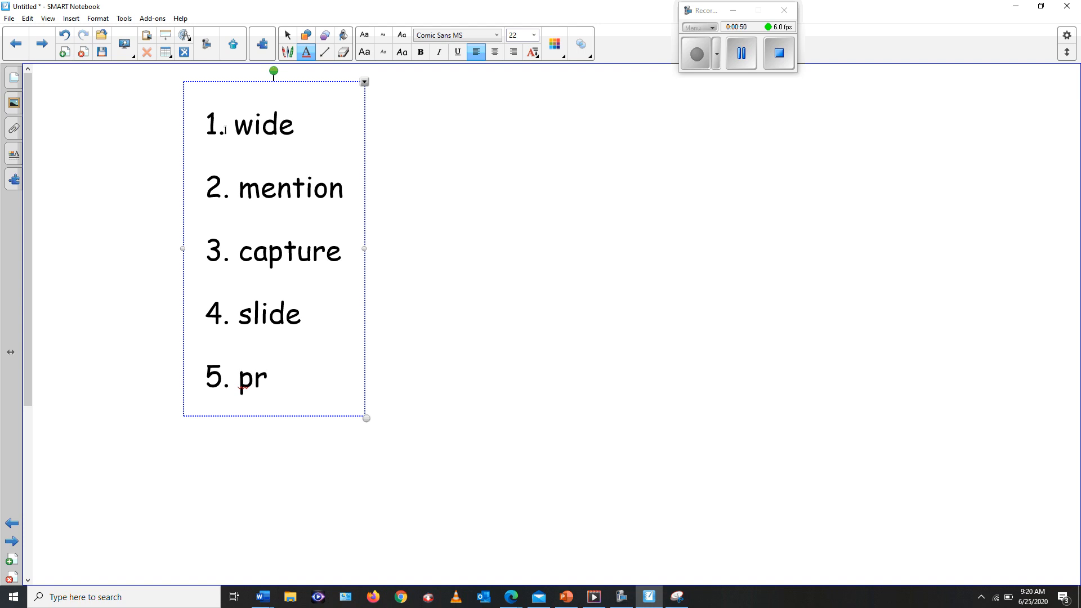
type("inter")
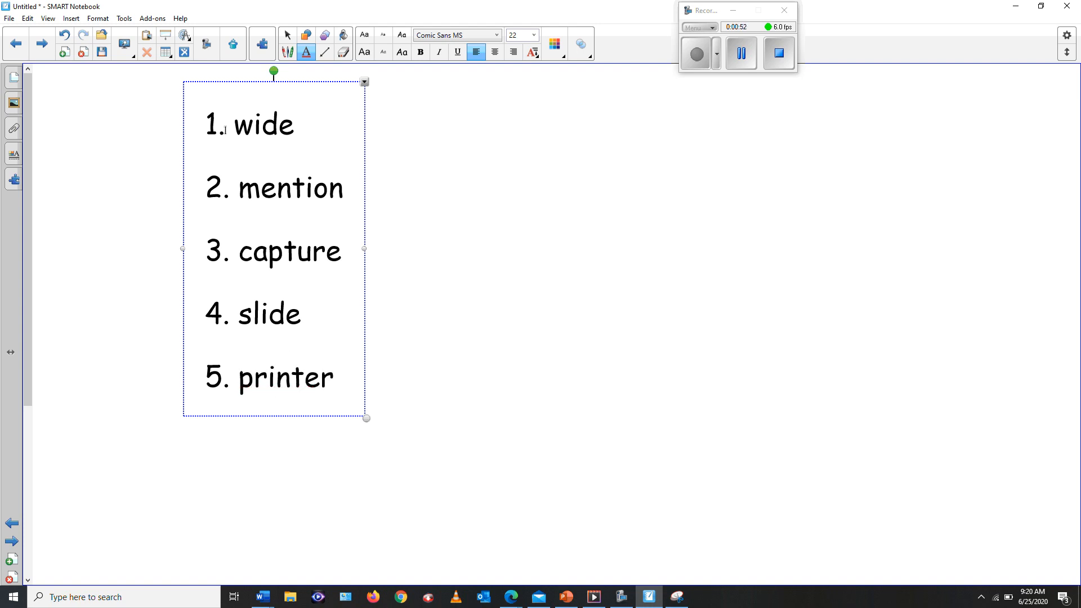
left_click_drag(366, 418, 365, 481)
type("6.")
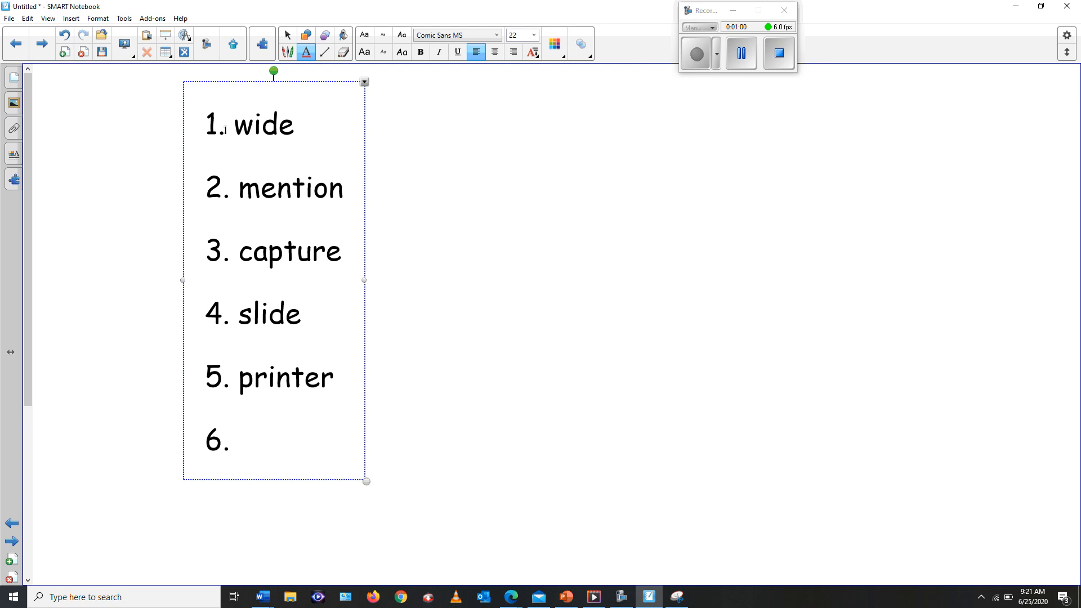
type("figh")
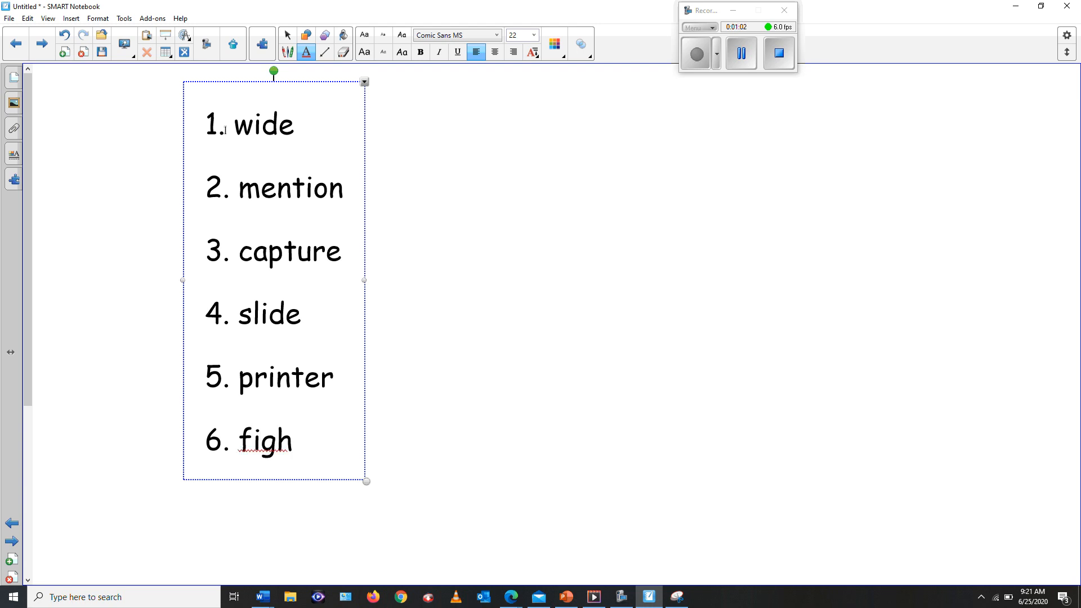
type("t")
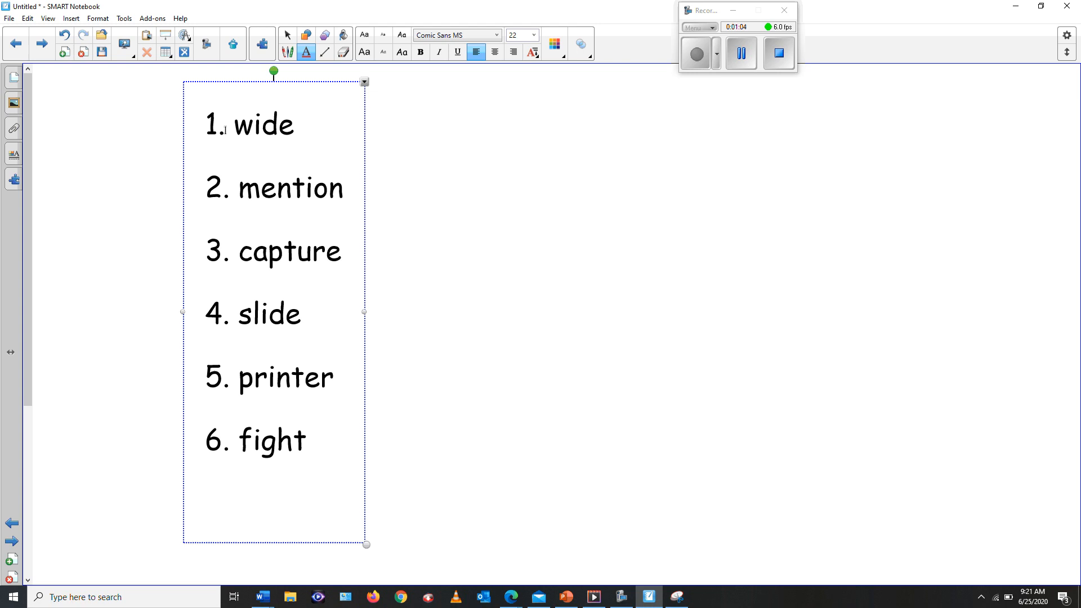
type("7")
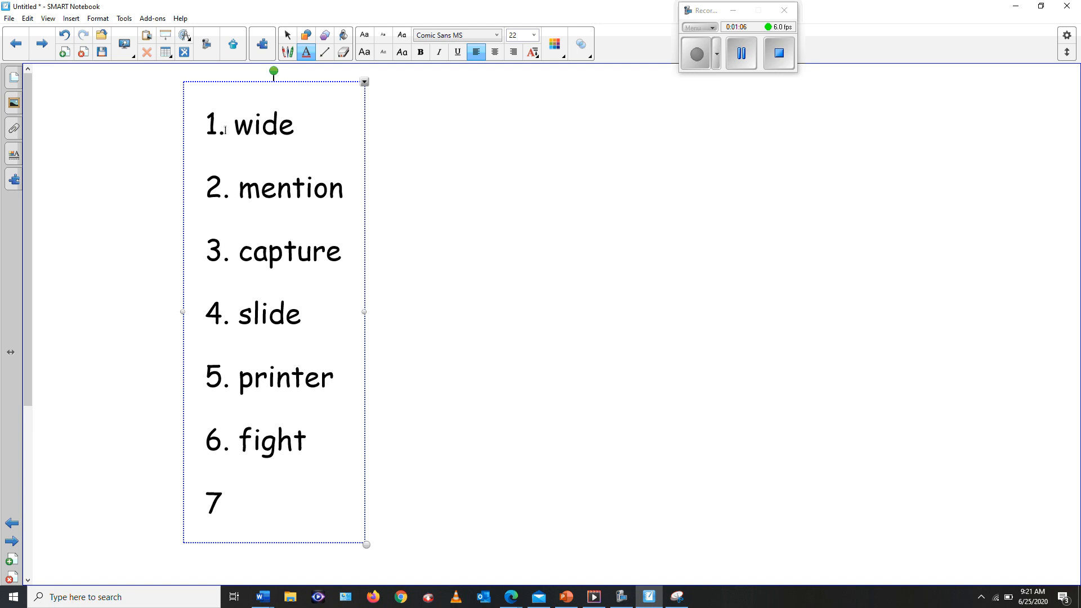
type(".")
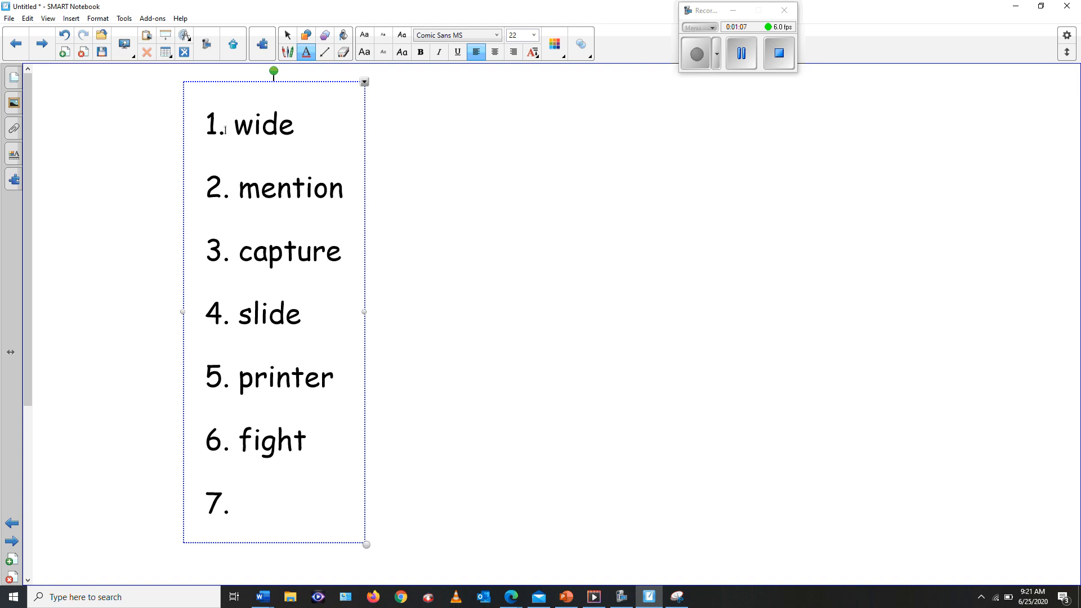
type("flo")
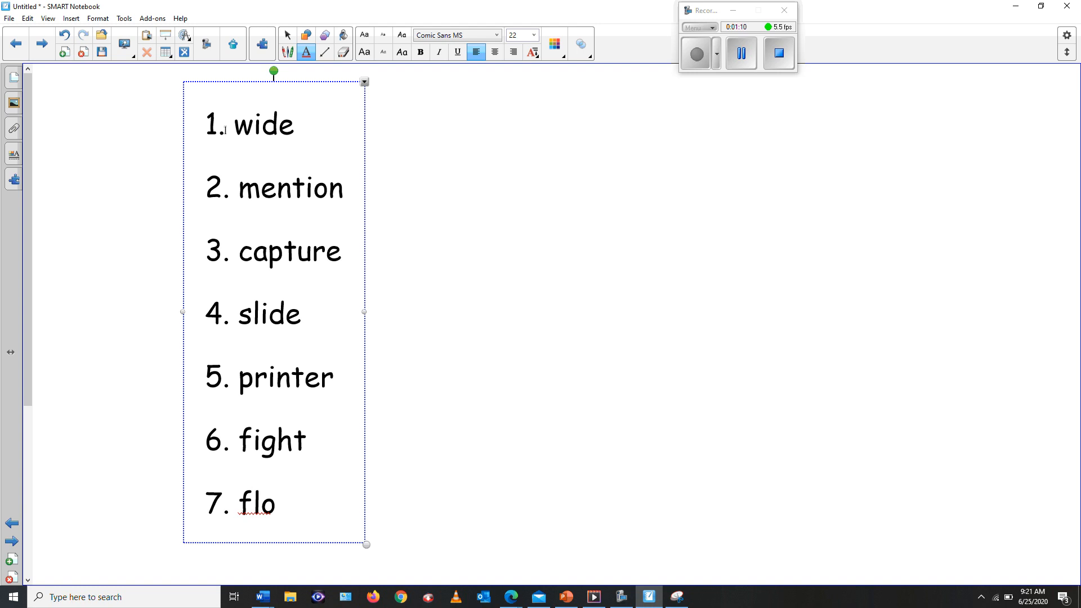
type("at")
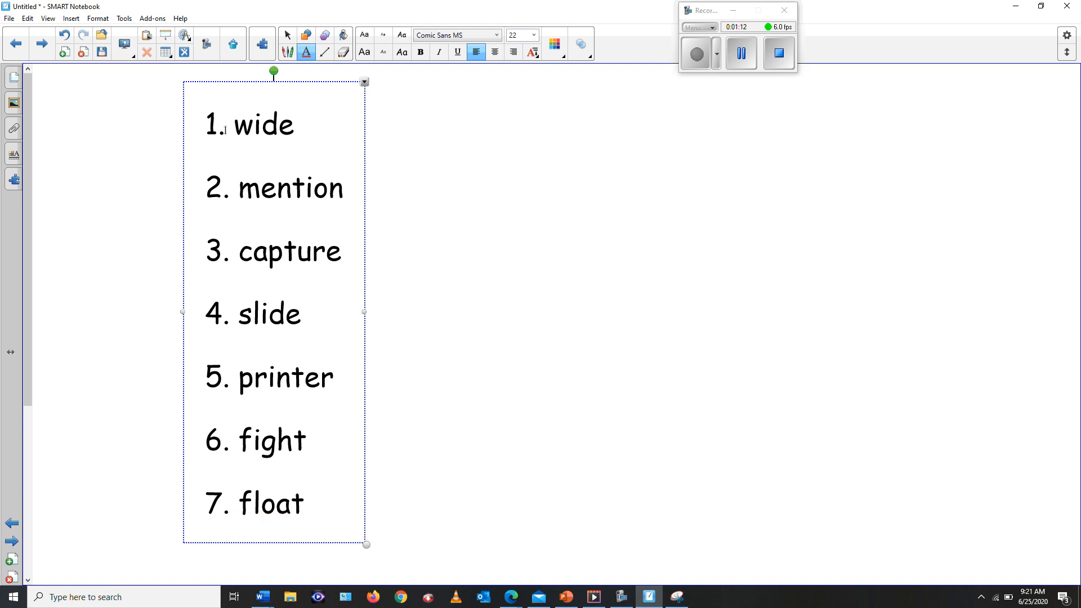
mouse_move(552, 122)
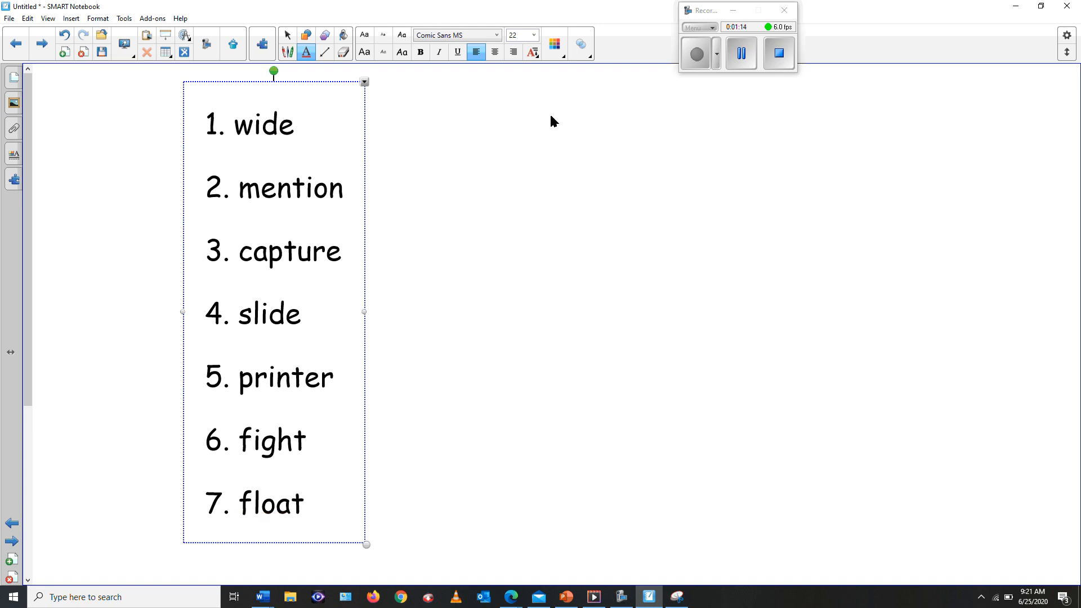
left_click(532, 113)
type("8")
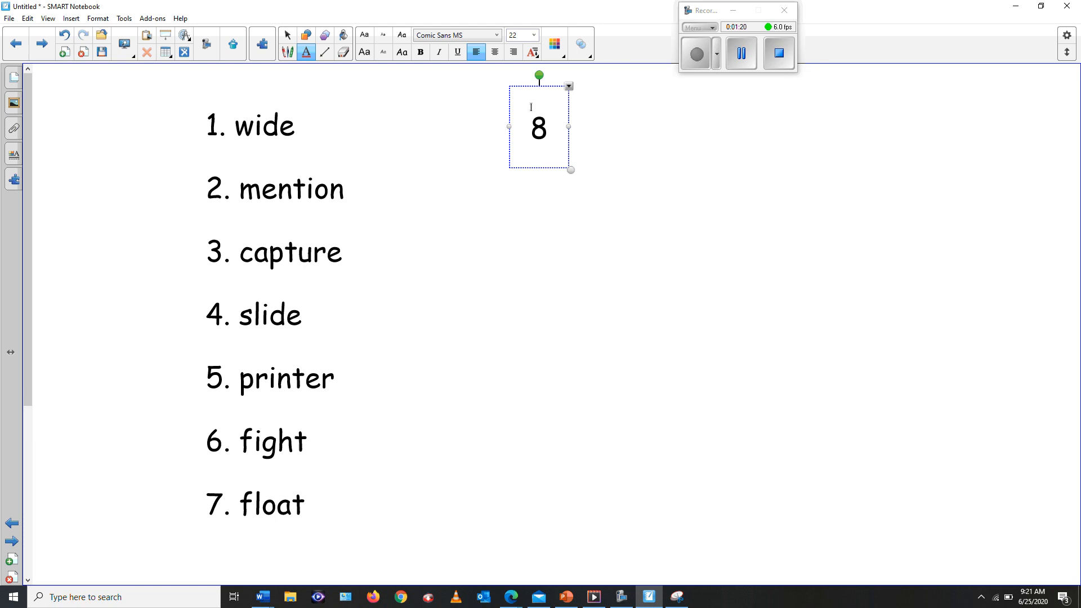
- Type 8. dirty, 9. pressure and 10. television, enlarging the text box
type(".")
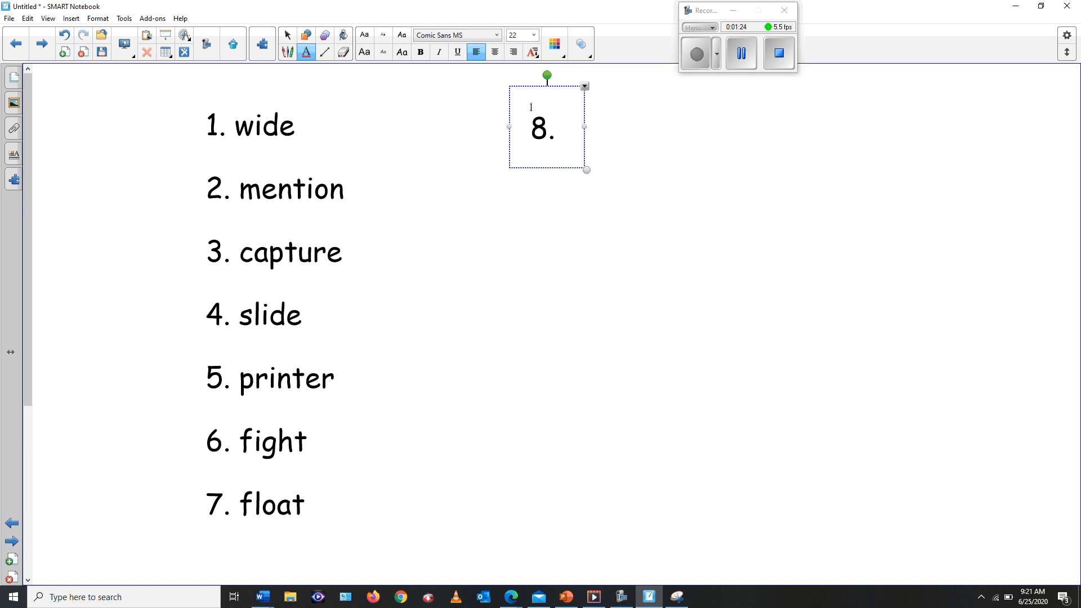
type("dirty")
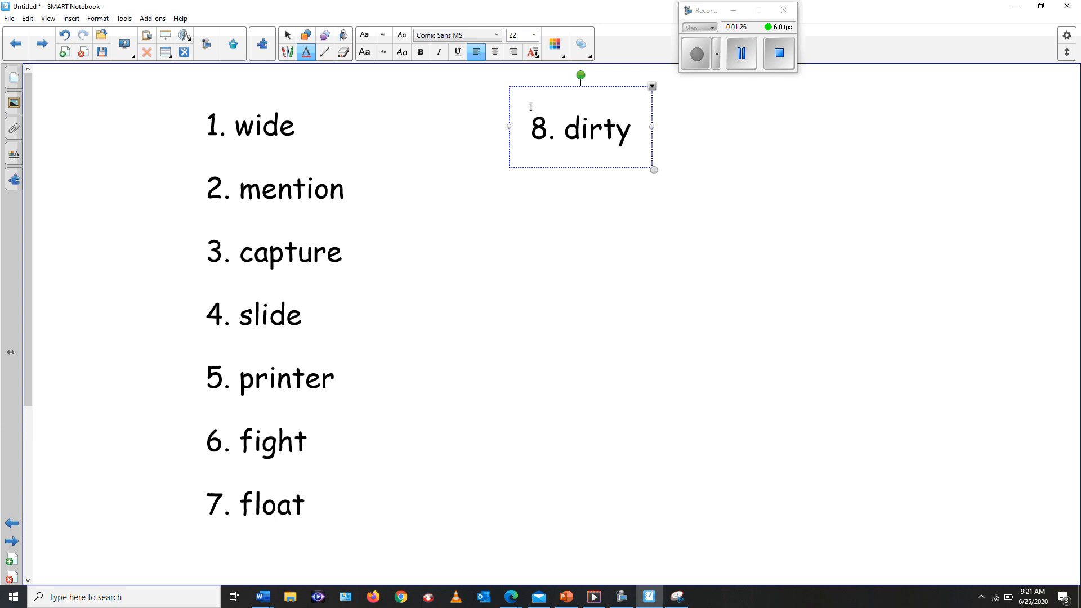
left_click_drag(653, 169, 653, 232)
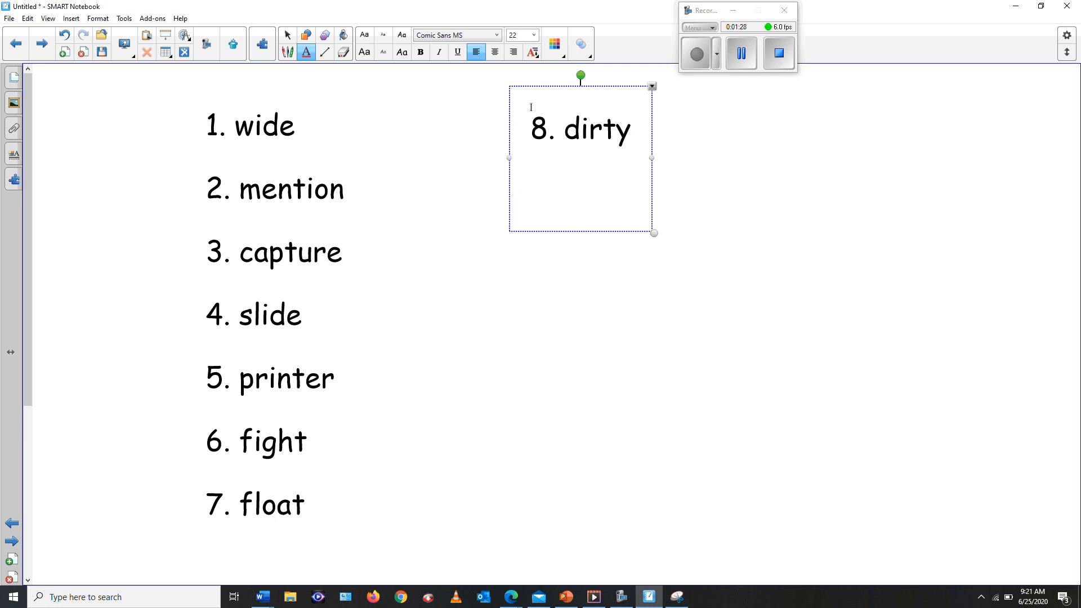
type("9.")
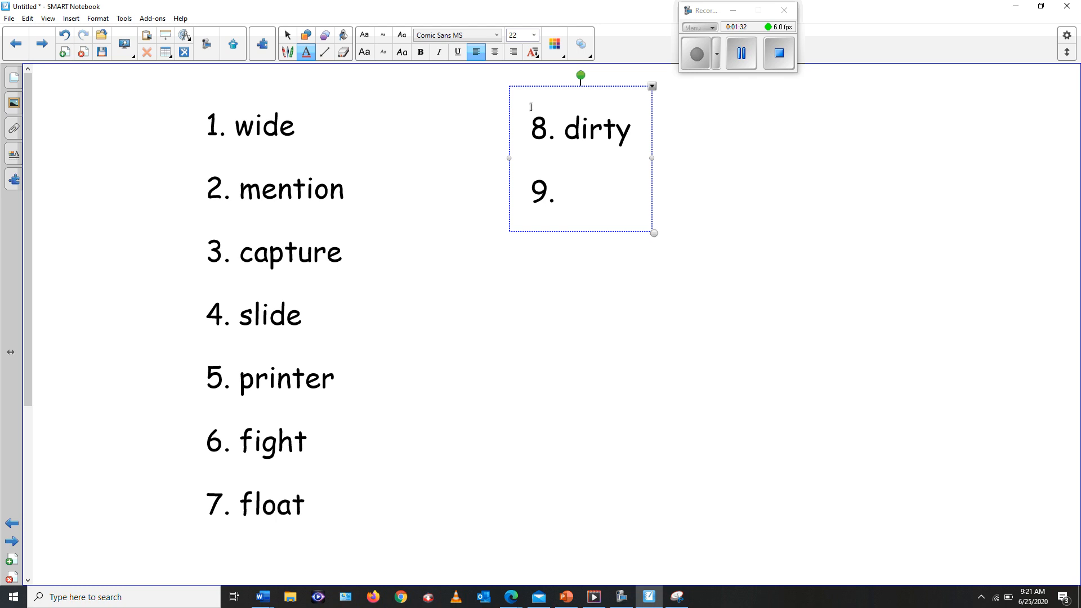
type("pressu")
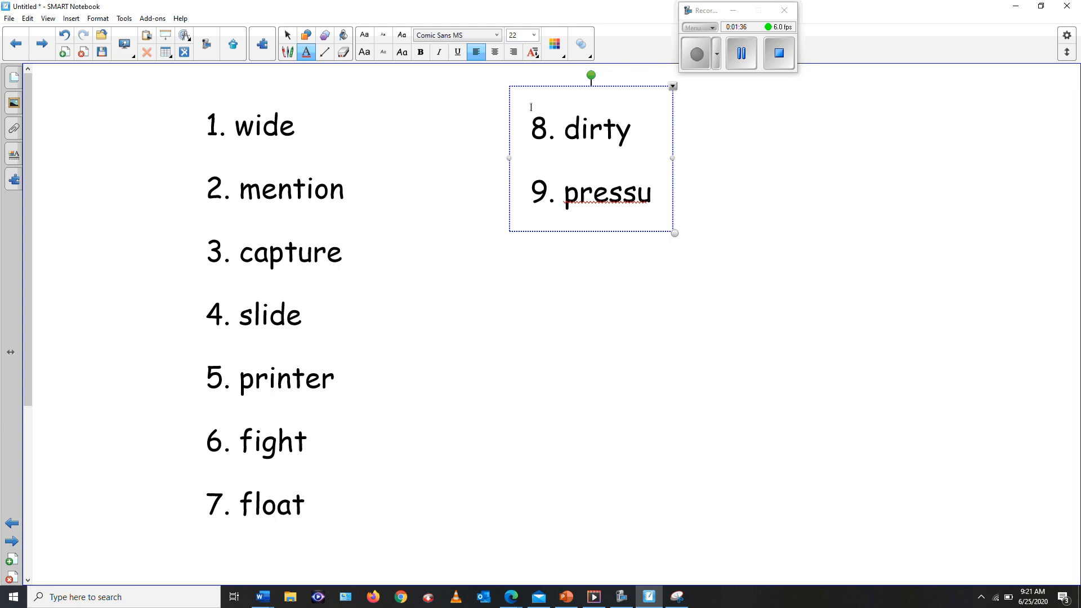
type("re")
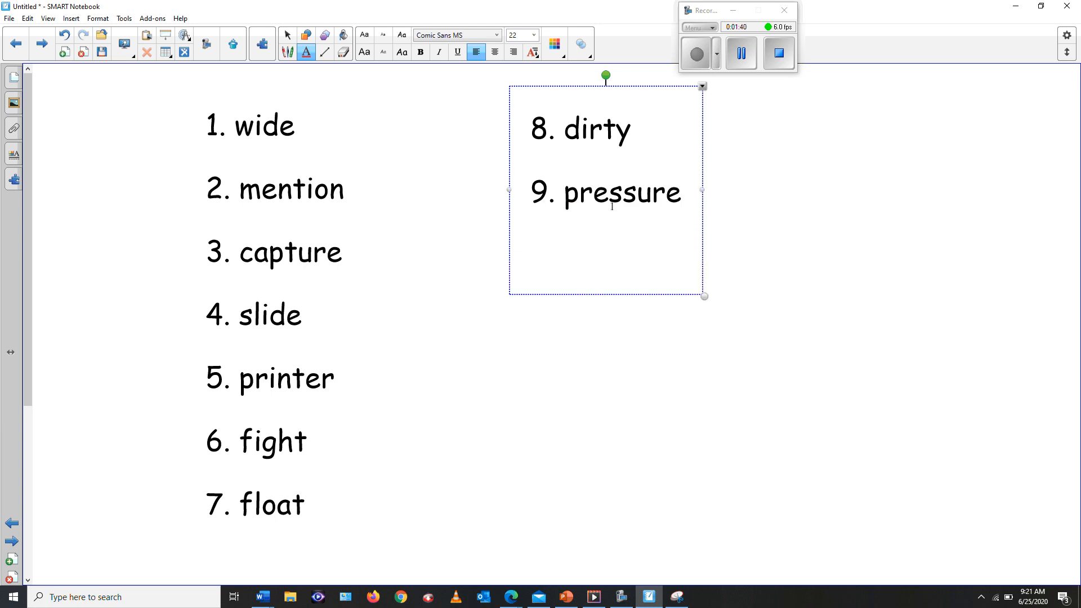
type("10.")
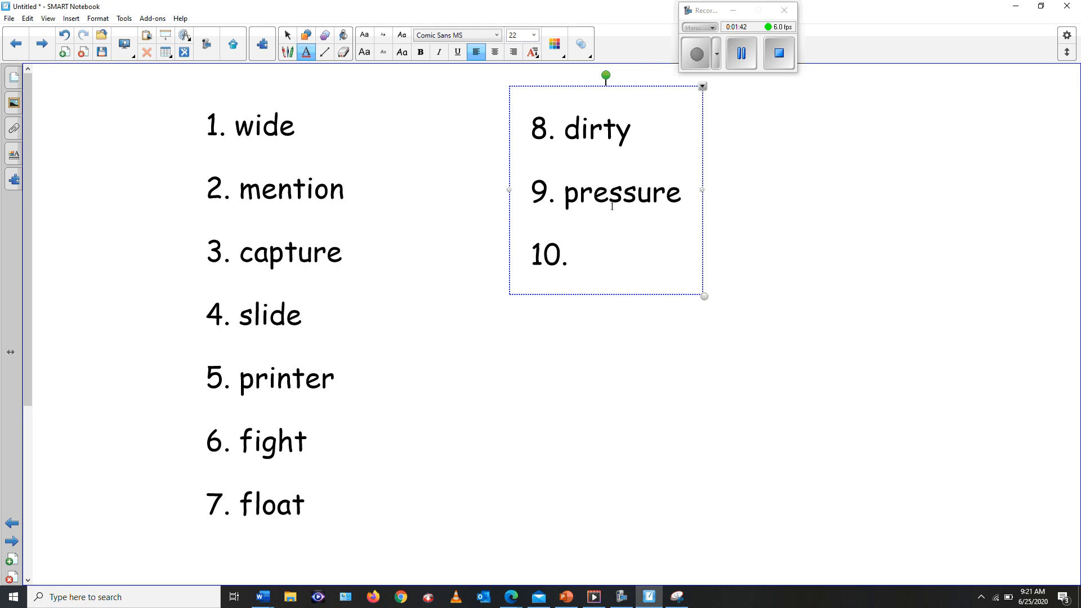
type("te")
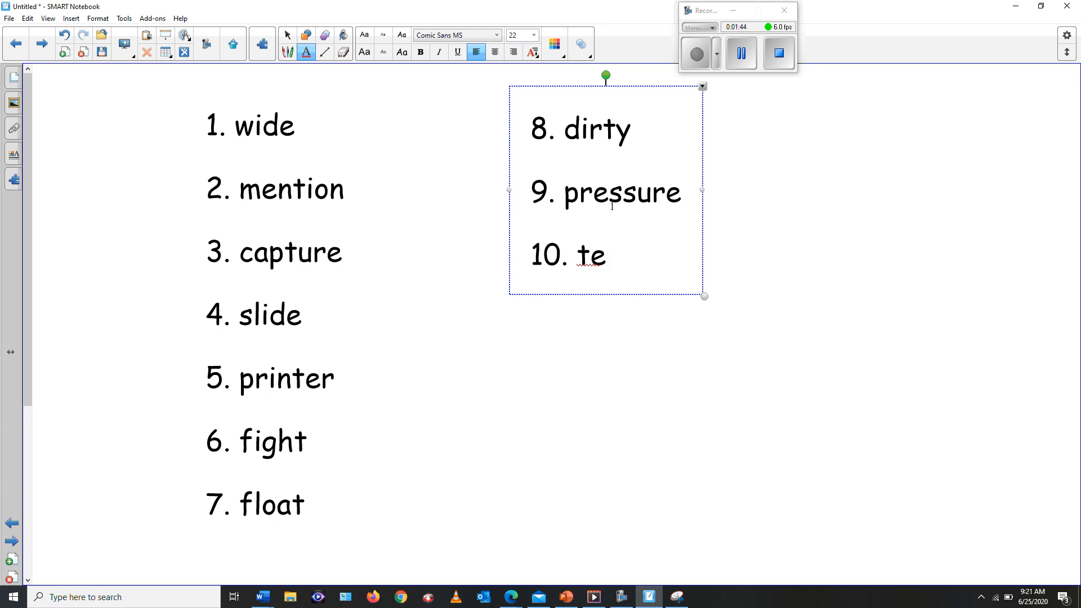
type("levi")
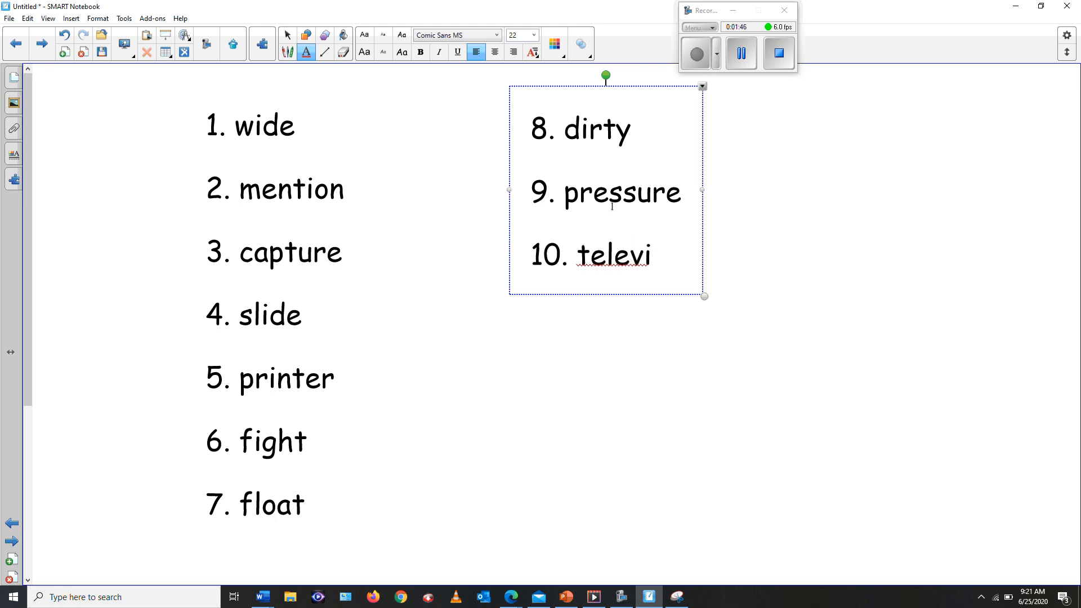
type("s")
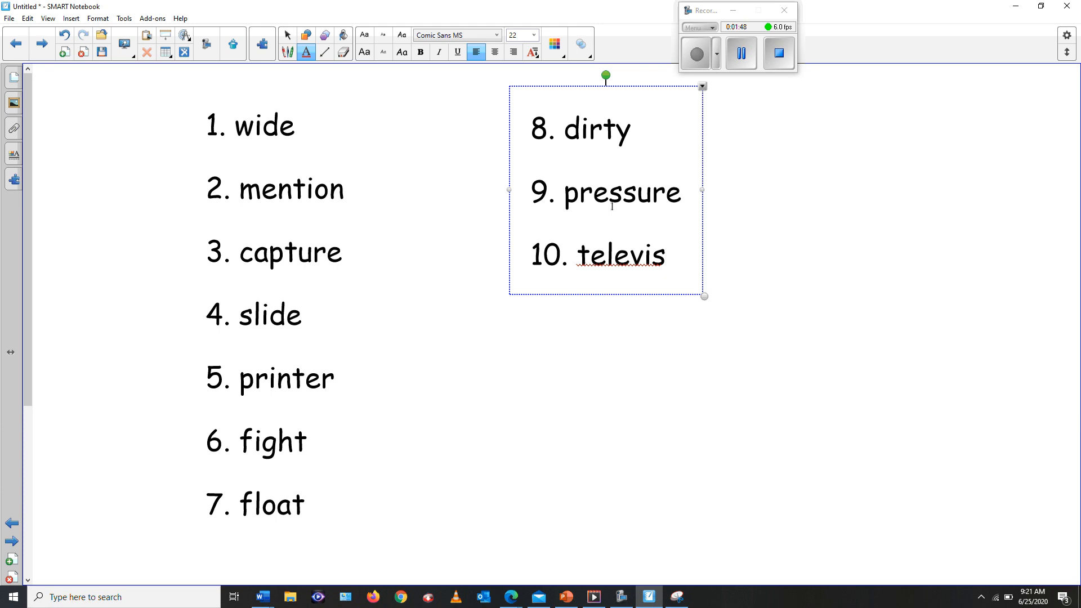
type("ion")
type("11.")
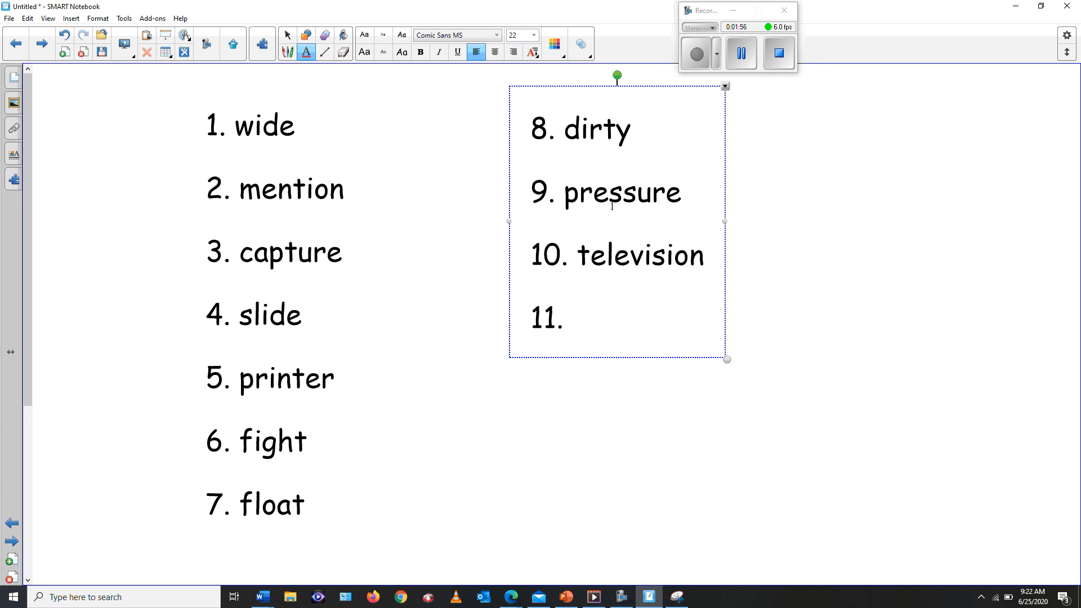
- Add 11. prittiest and 12. leisure to finish the second column
type("pritt")
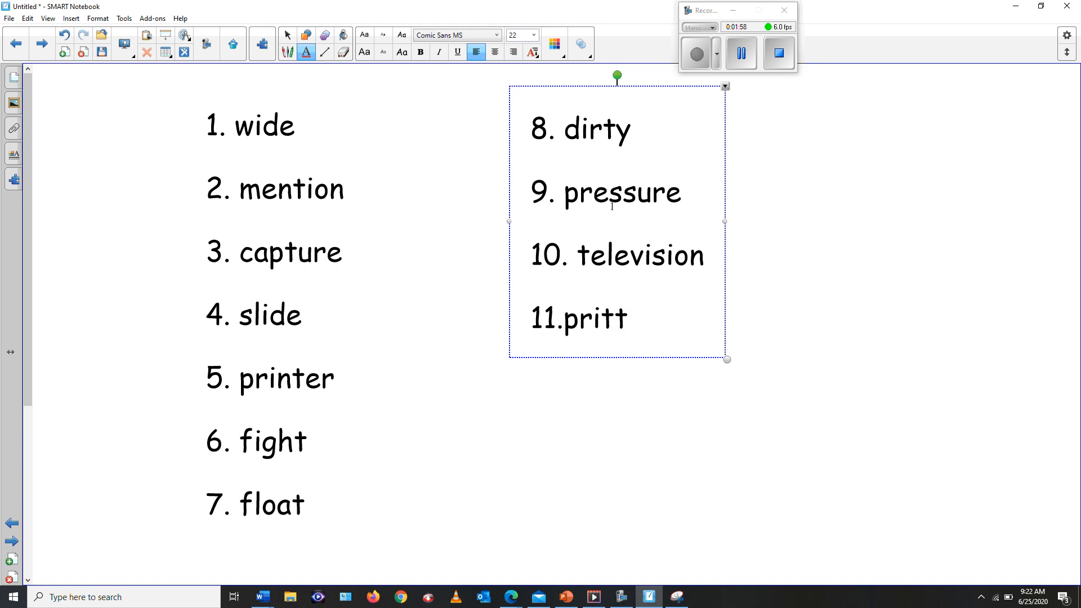
type("iest")
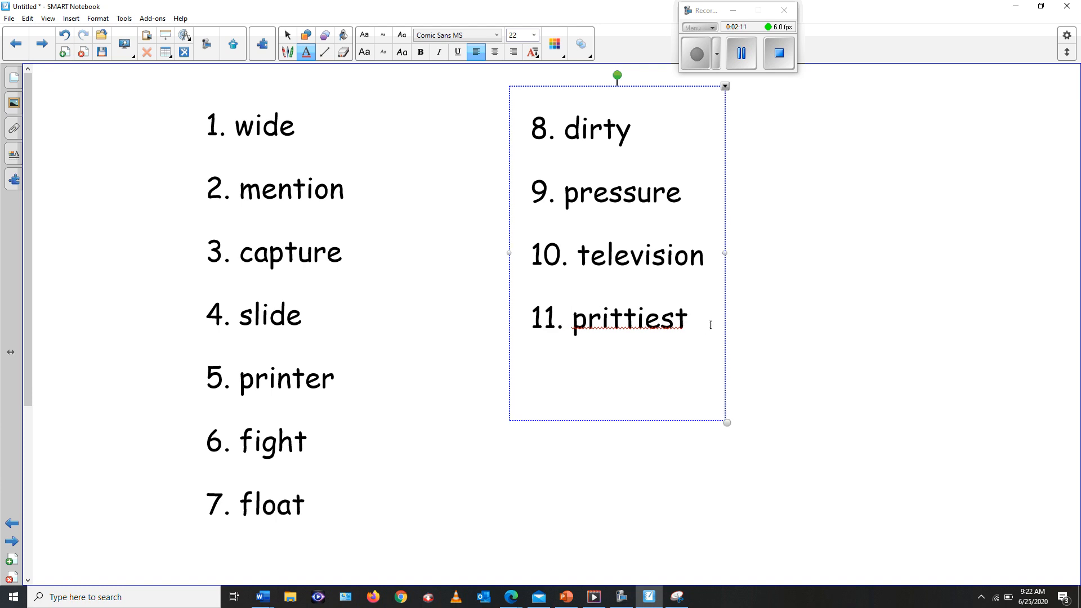
type("1")
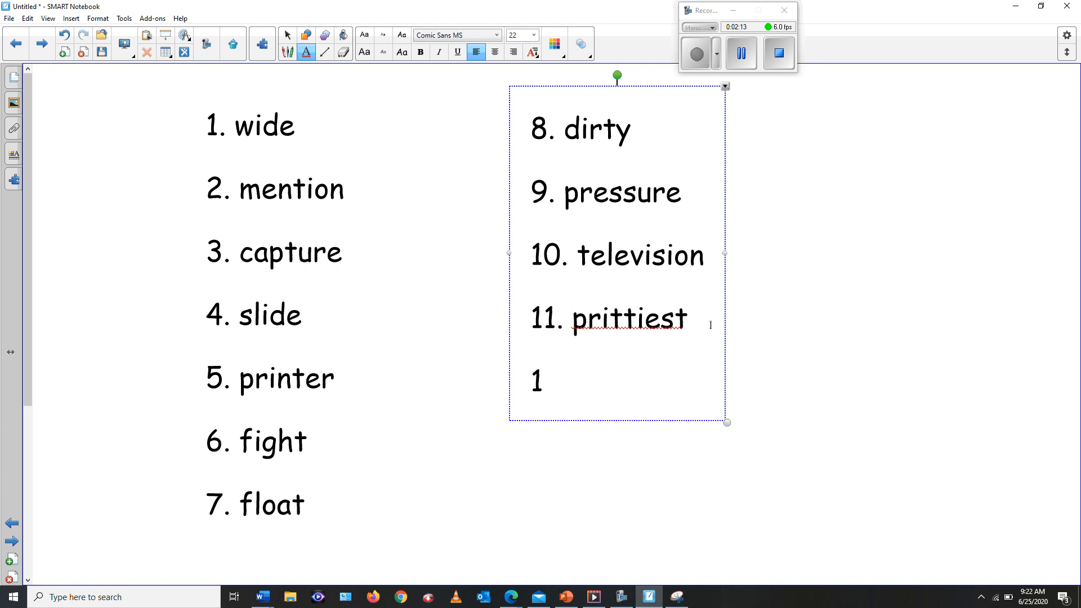
type("2. l")
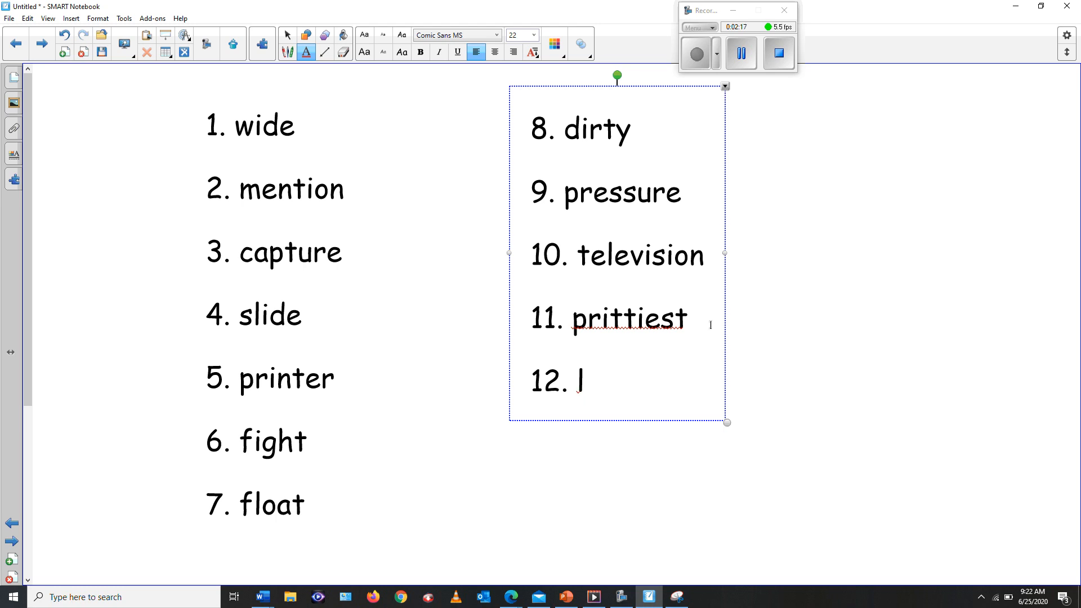
type("e")
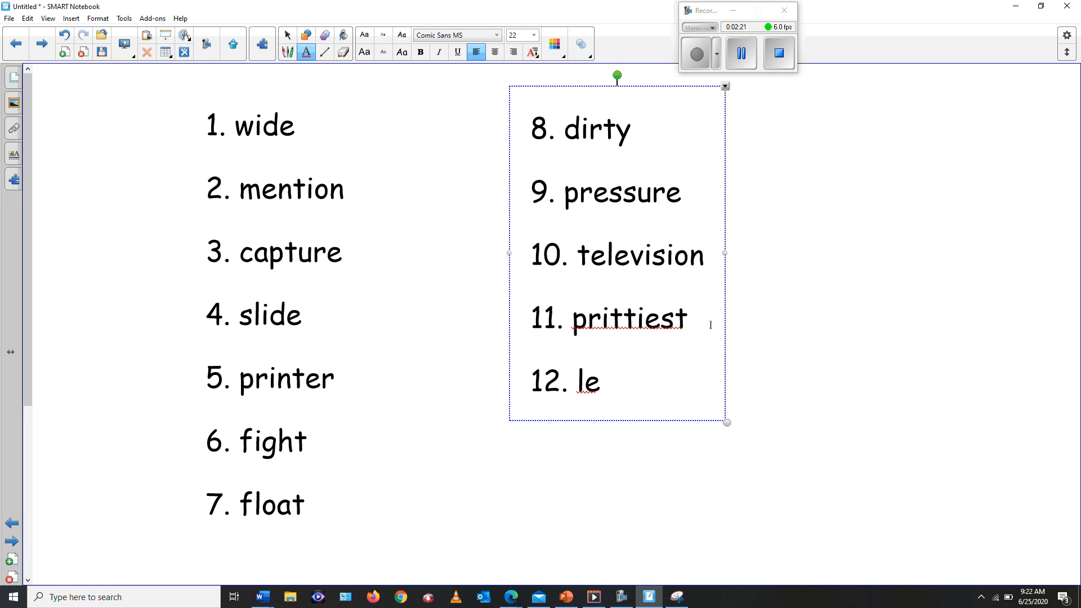
type("isure")
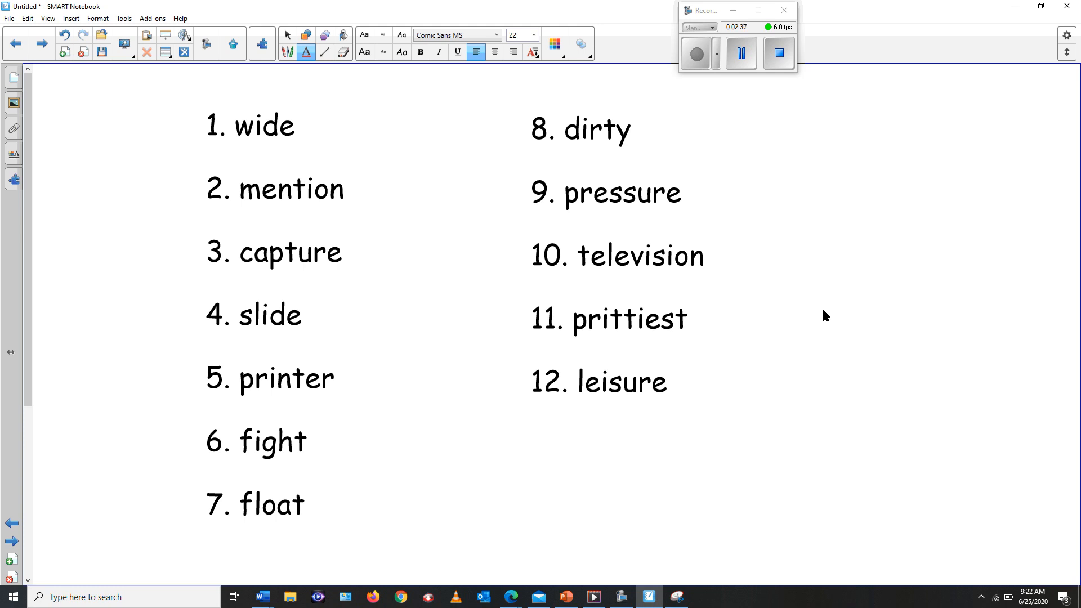
mouse_move(388, 163)
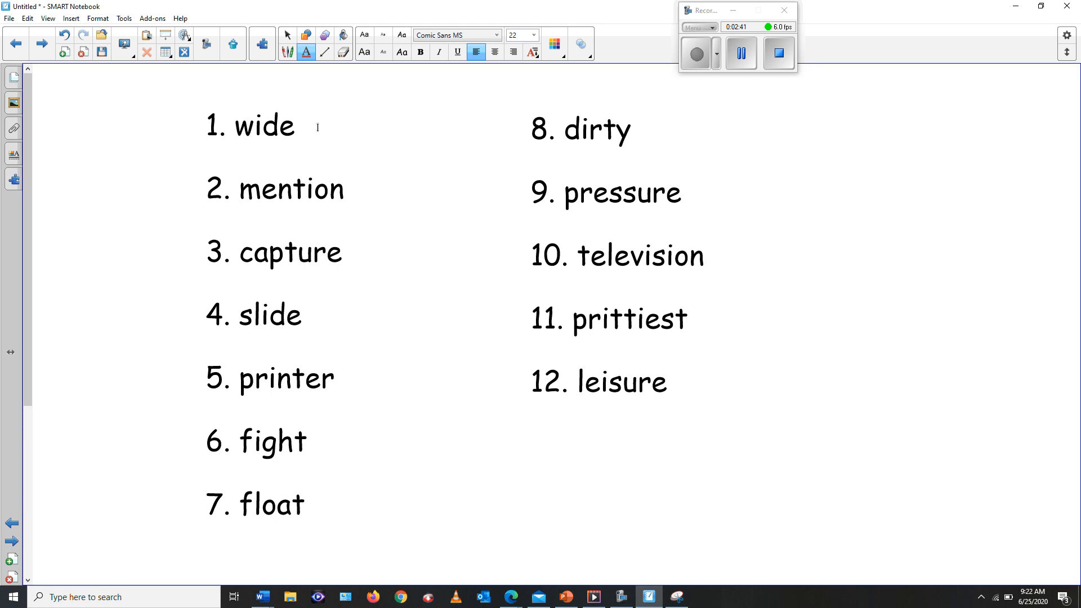
mouse_move(428, 132)
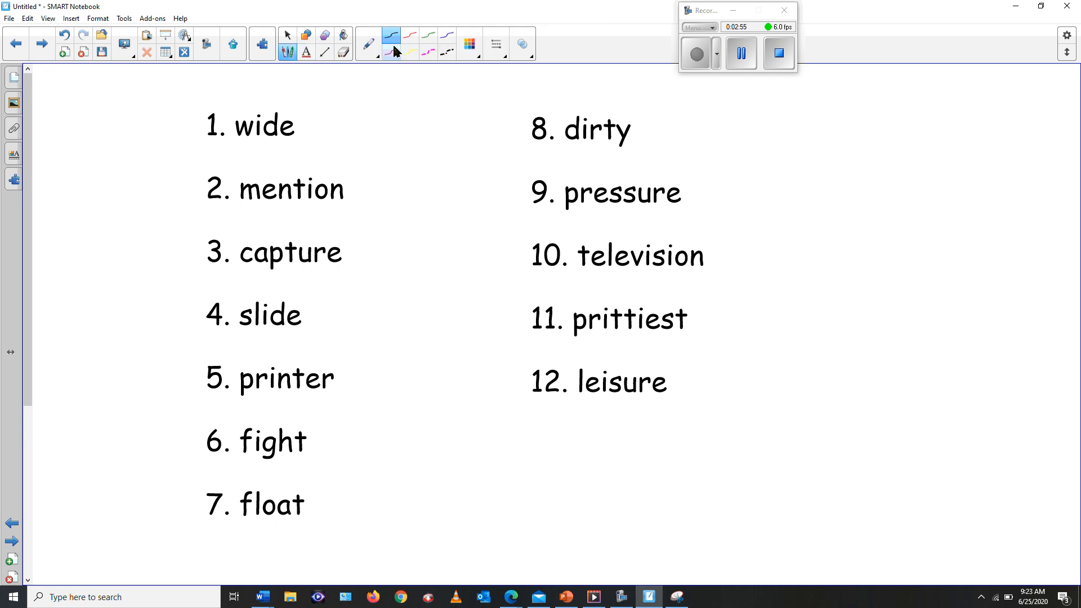
- Choose a purple pen style and draw a tick beside 'mention'
left_click(391, 51)
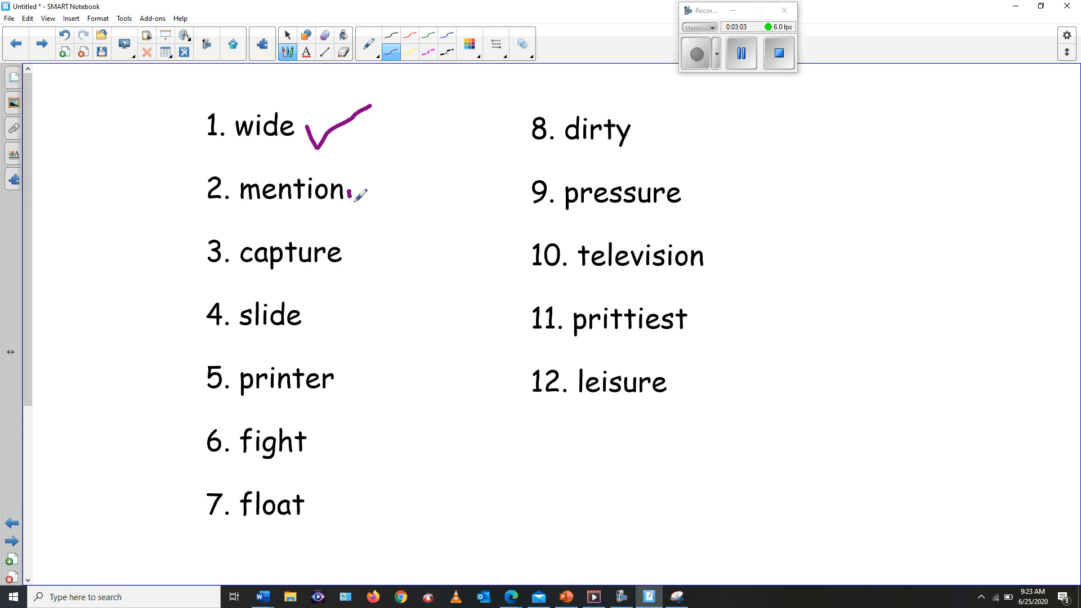
left_click_drag(348, 196, 386, 176)
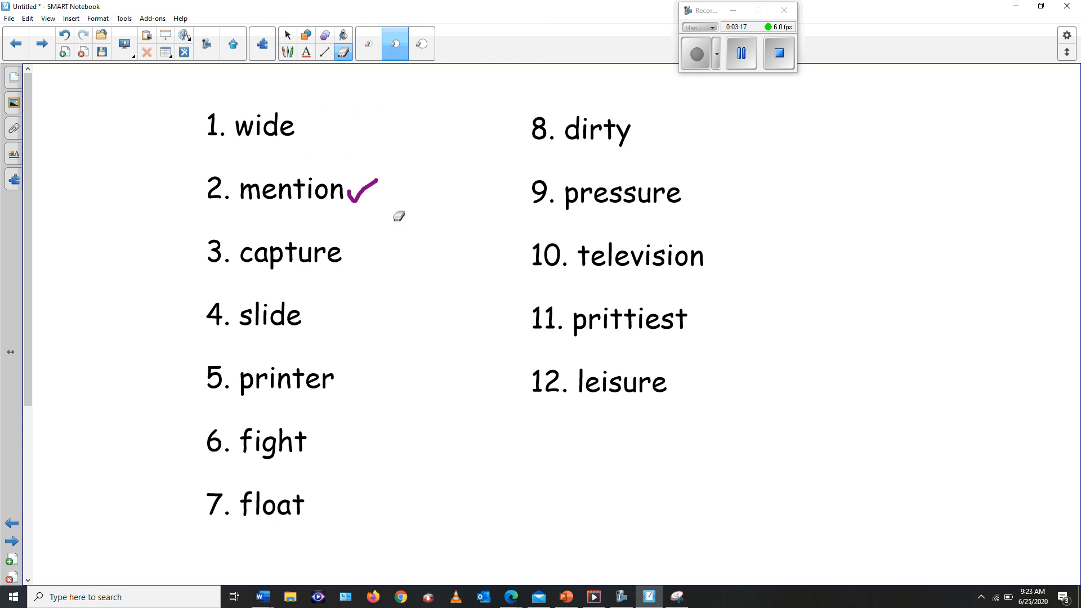
mouse_move(299, 151)
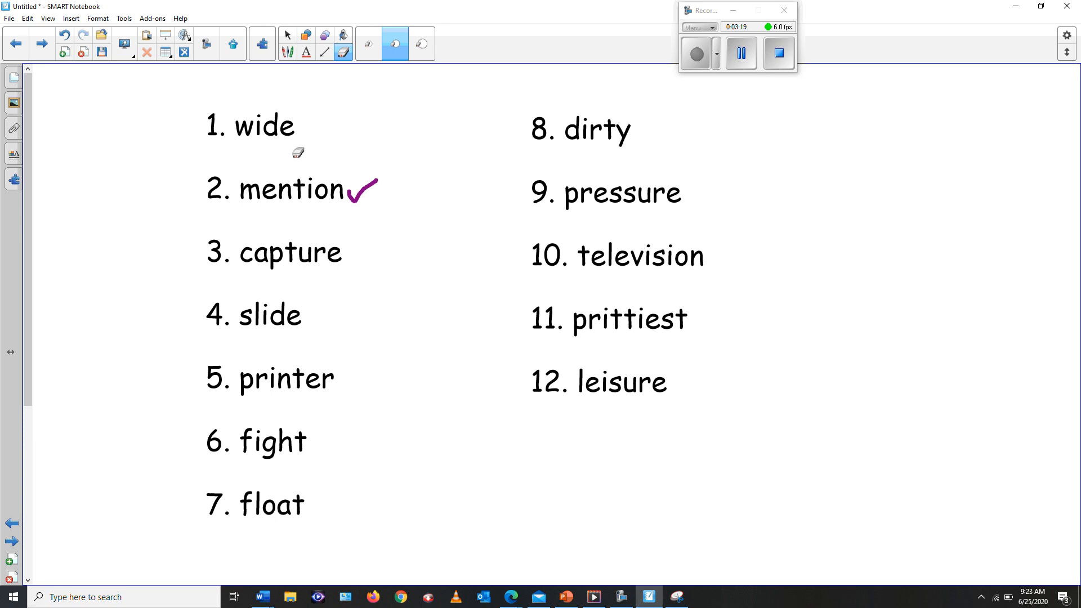
mouse_move(399, 149)
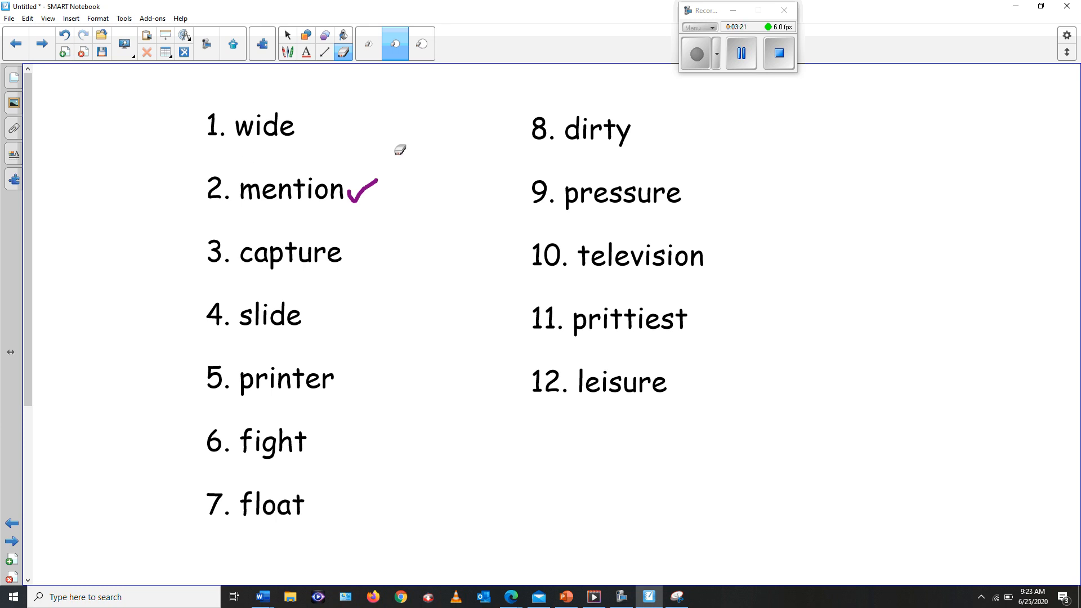
mouse_move(767, 100)
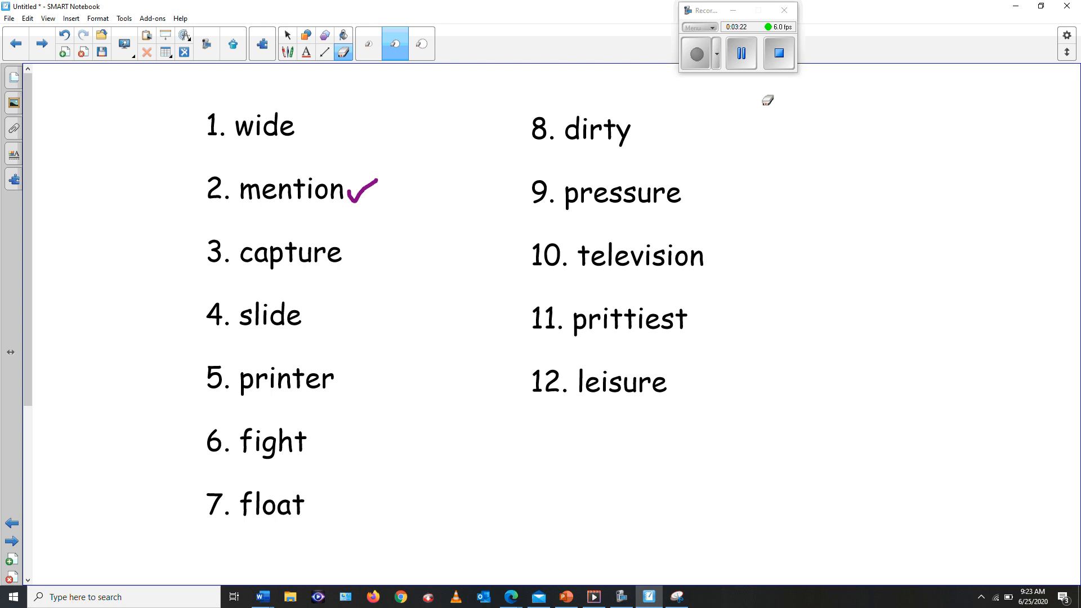